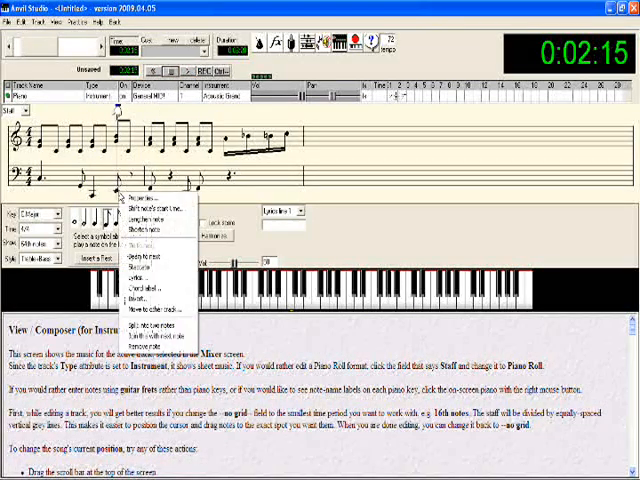
Change the first measure's bass notes to dotted quarter notes via the Properties dialog.
click(145, 197)
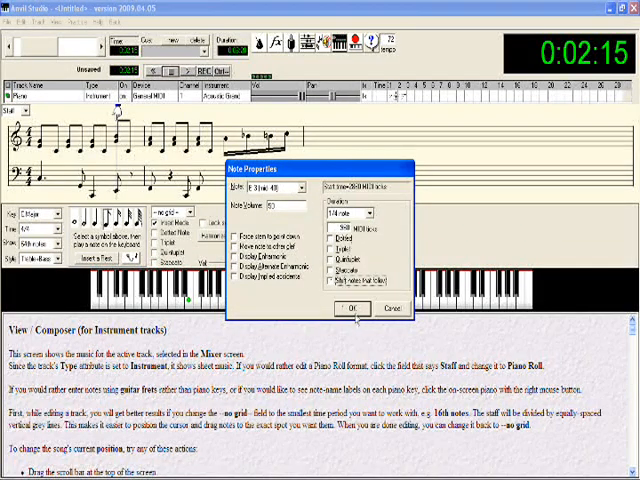
click(352, 308)
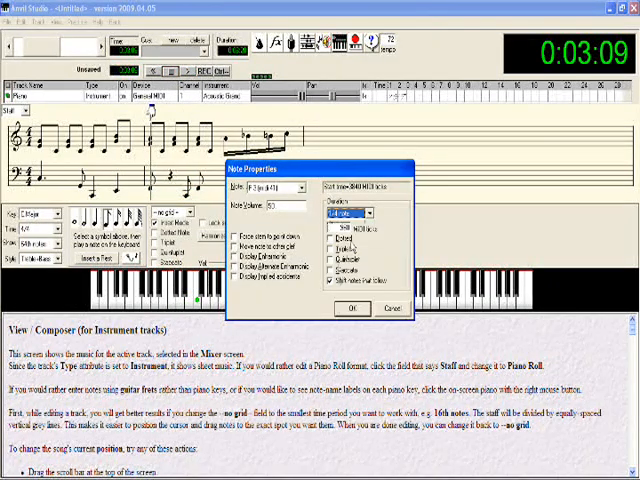
click(355, 214)
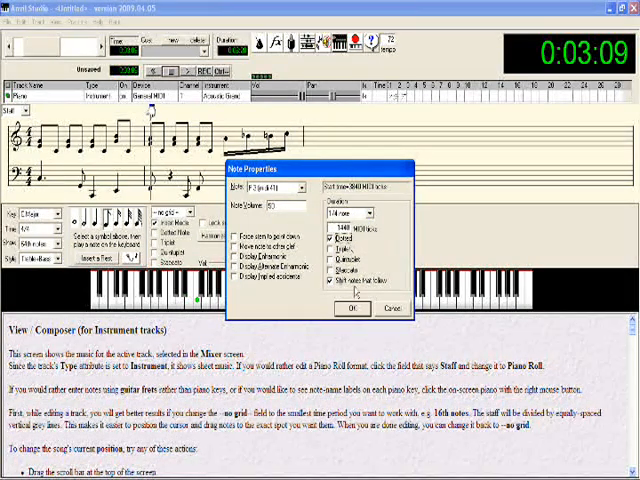
click(353, 308)
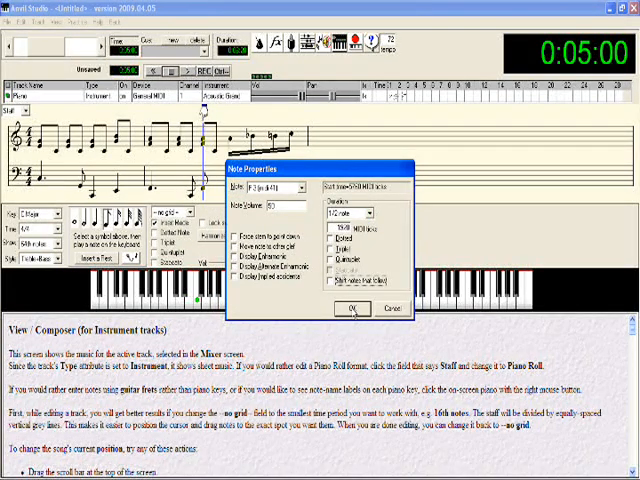
click(353, 308)
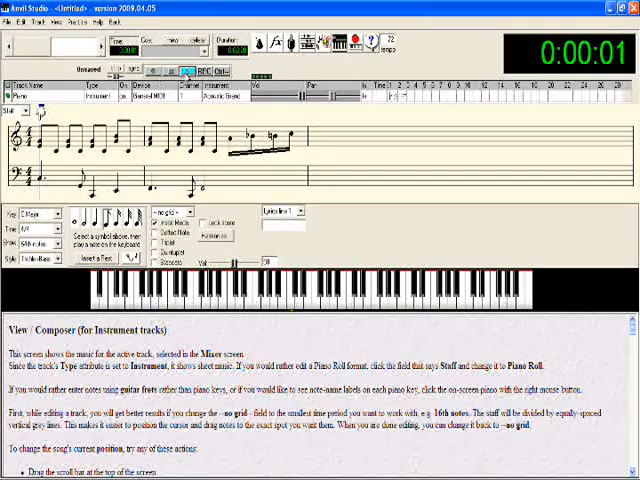
click(180, 71)
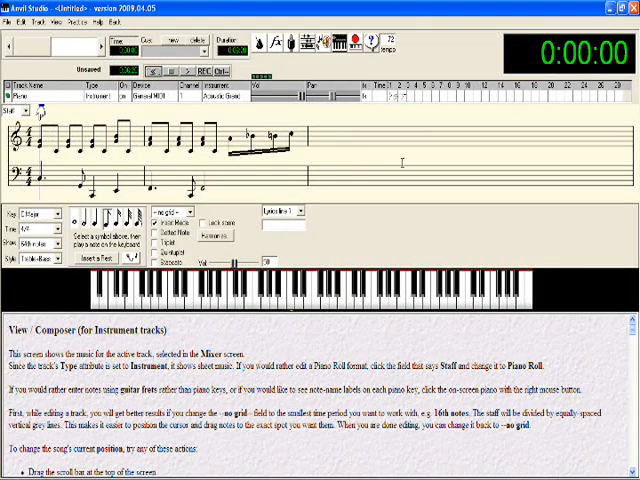
Bring up the Edit menu's commands for duplicating the first measure.
click(19, 18)
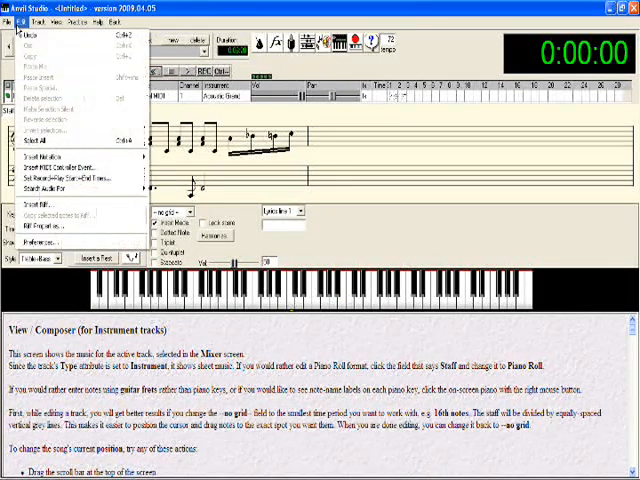
mouse_move(40, 142)
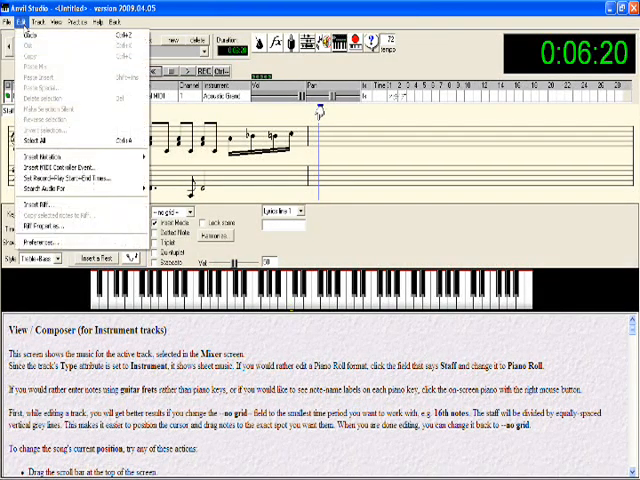
mouse_move(75, 166)
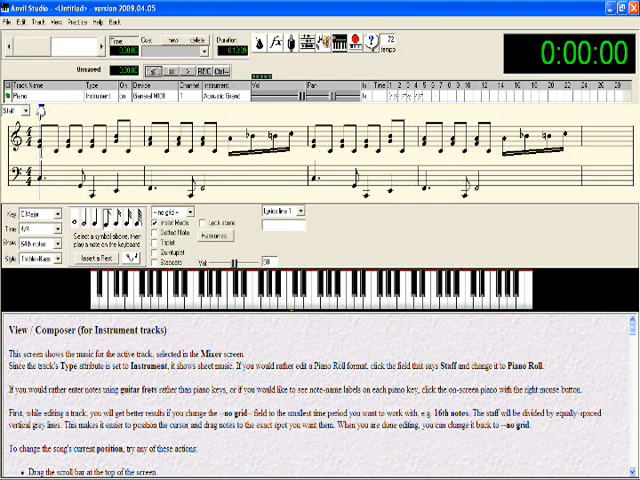
Set the opening treble notes of measure one to quarter-note duration.
click(330, 300)
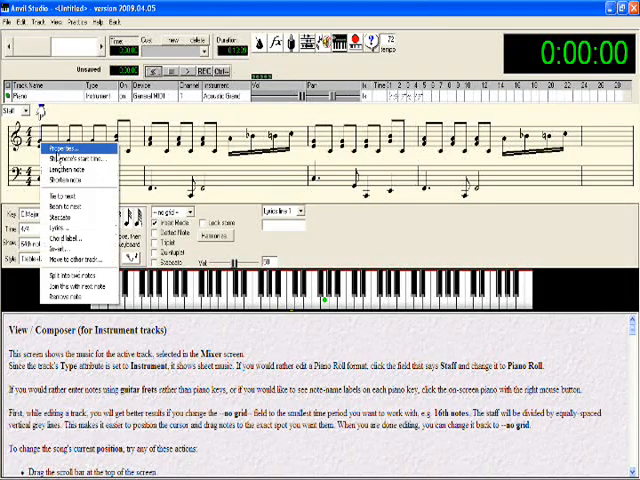
click(65, 148)
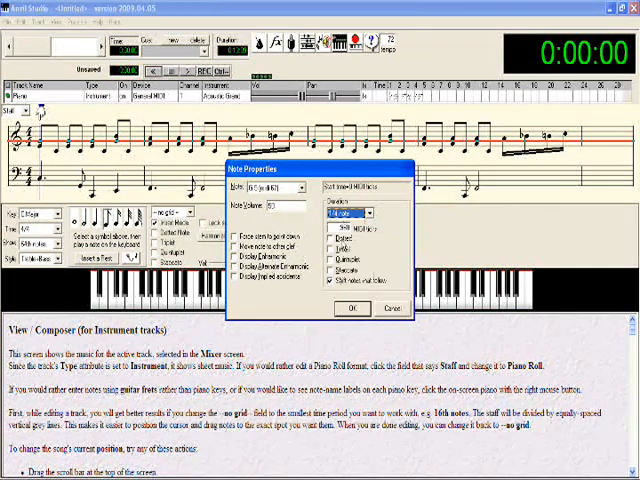
click(352, 307)
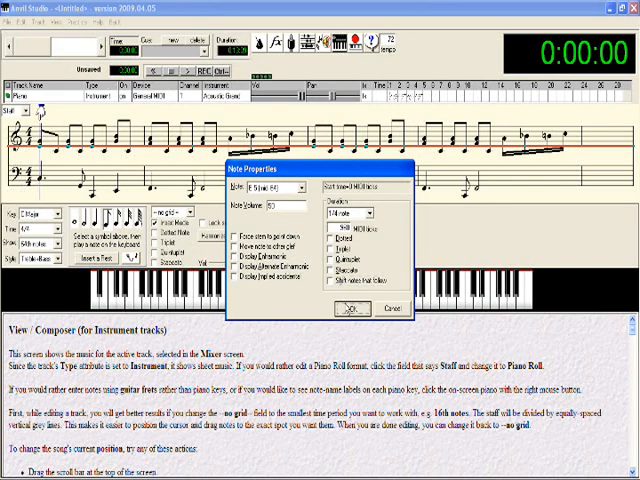
click(354, 307)
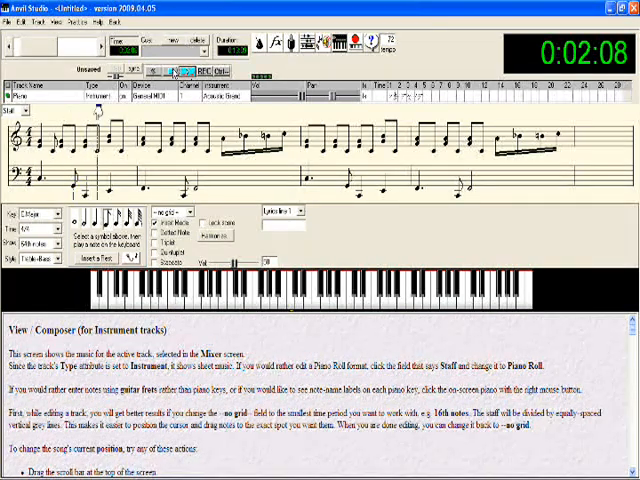
click(152, 70)
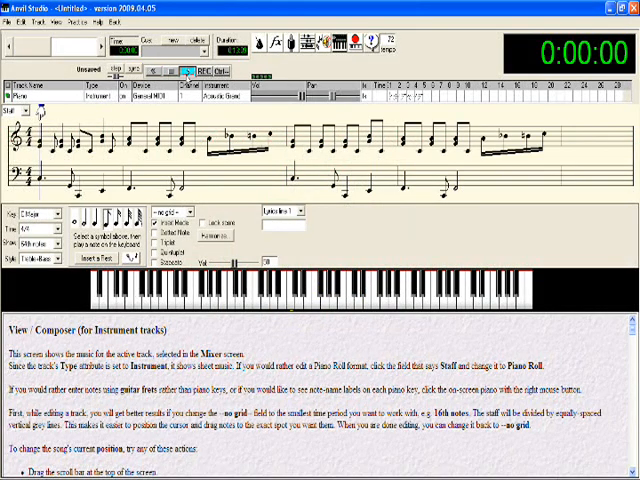
Play the arrangement briefly, then stop playback.
click(190, 70)
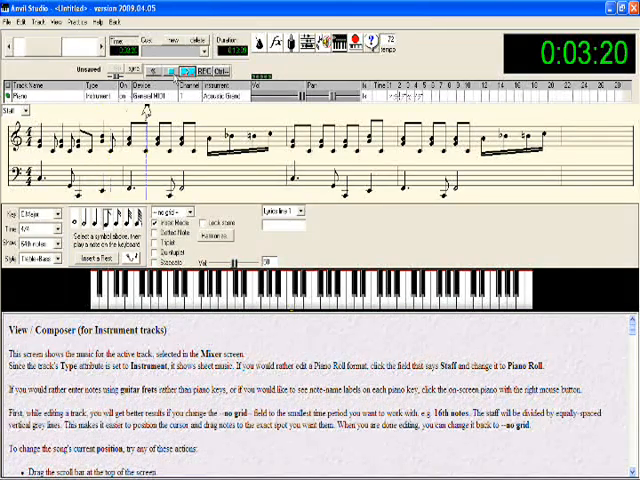
click(177, 71)
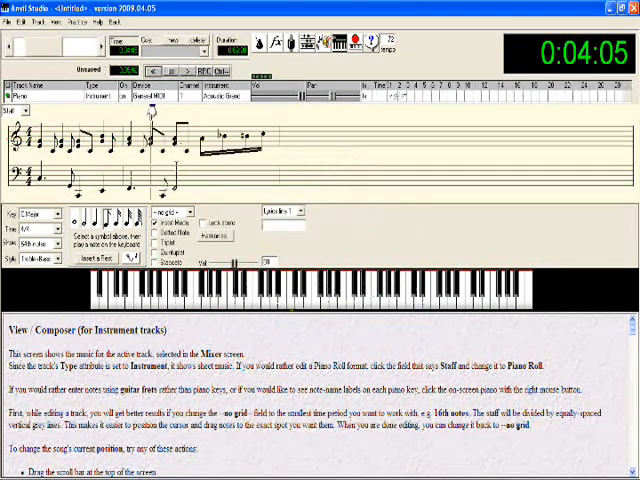
Make the first treble note a 1/4 note and confirm the next note's duration.
double_click(170, 155)
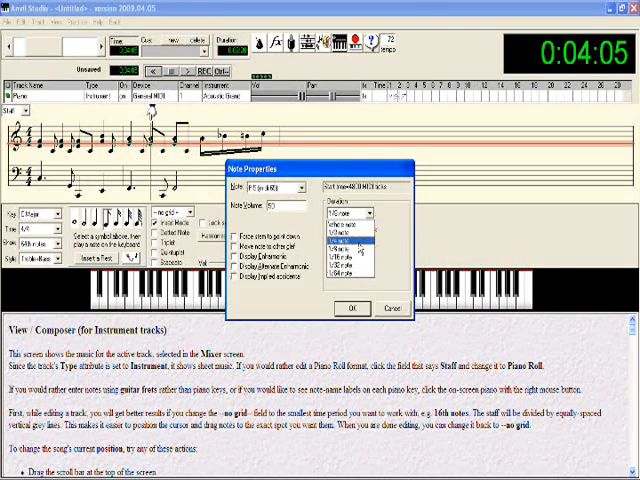
click(370, 213)
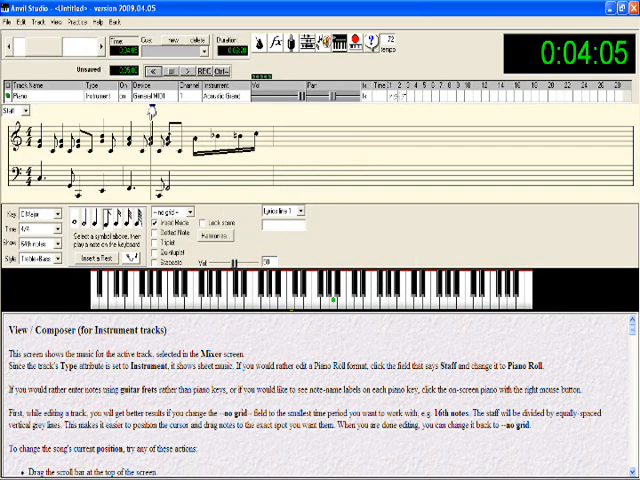
right_click(165, 130)
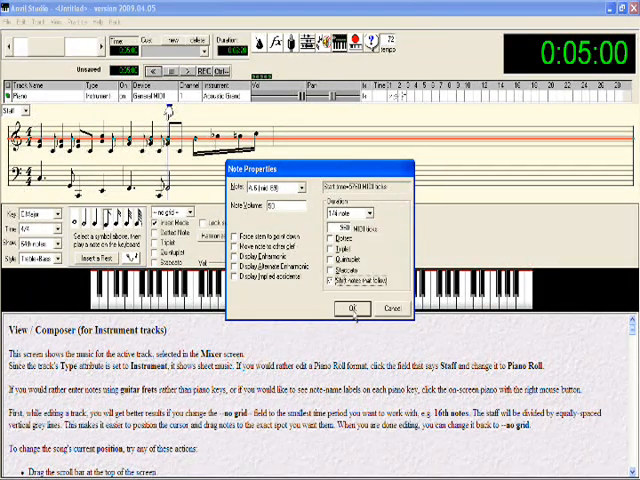
click(352, 308)
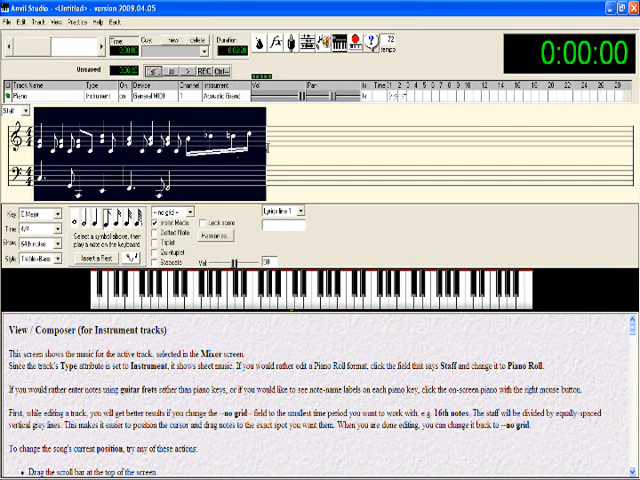
Duplicate the edited first measure from the Edit menu.
click(23, 18)
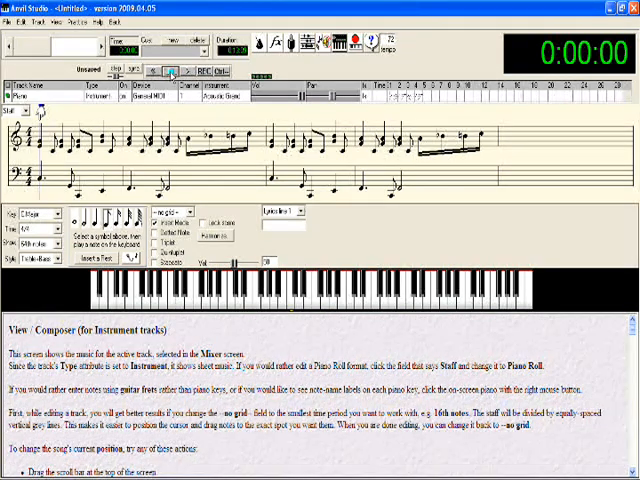
Open the Windows Start menu.
click(20, 471)
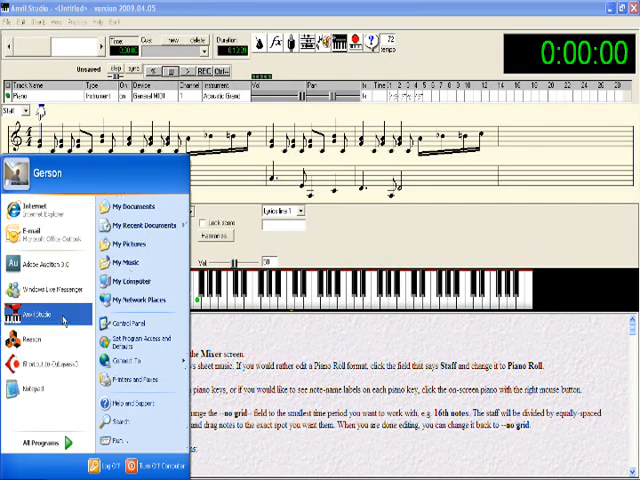